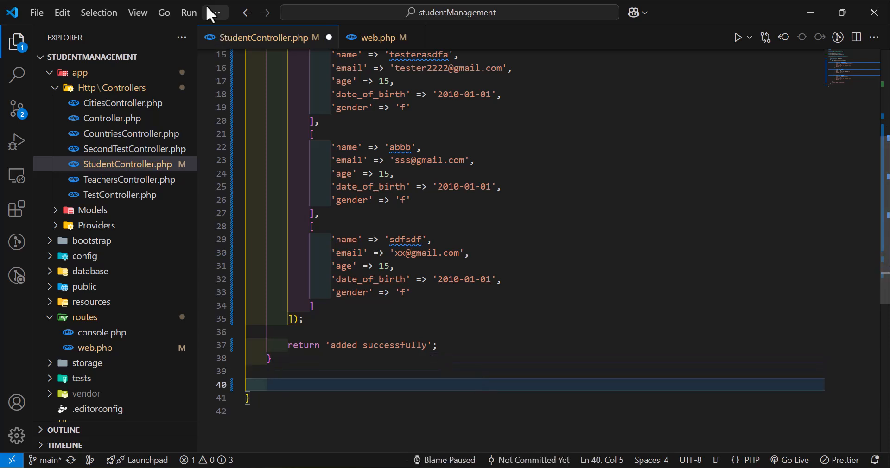
# Write public function getData() with $items = DB::table('students')->get();
pyautogui.scroll(-3)
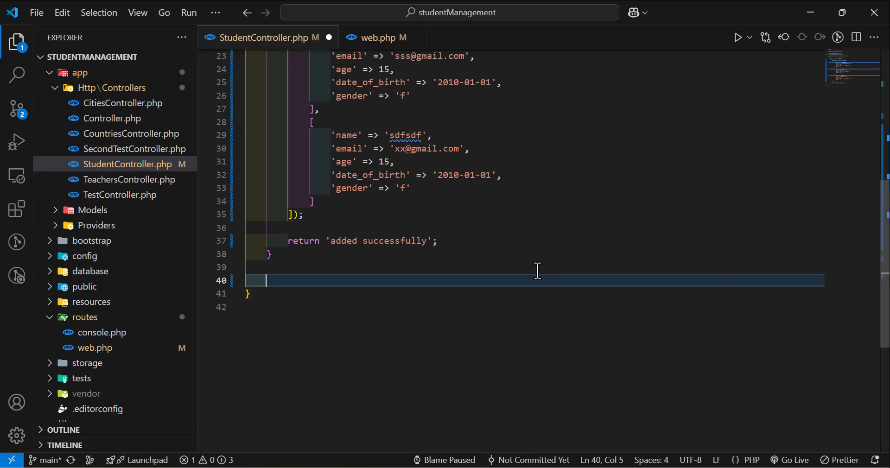
pyautogui.write('public function')
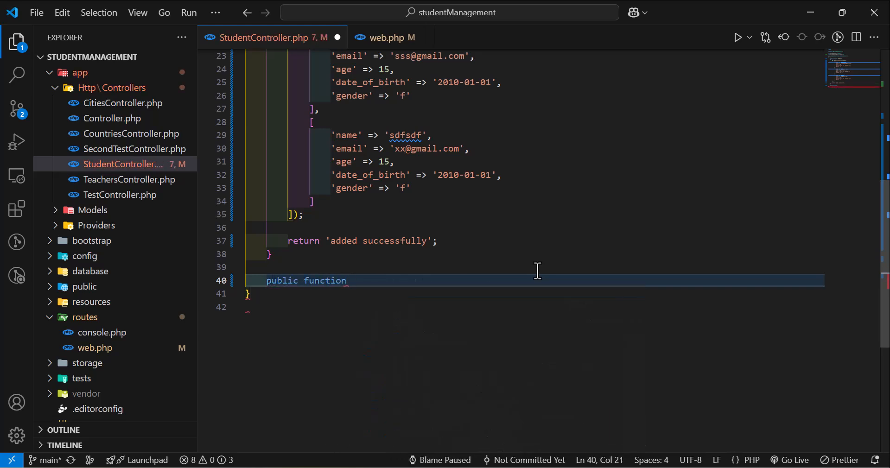
pyautogui.write('getData()')
pyautogui.write('{')
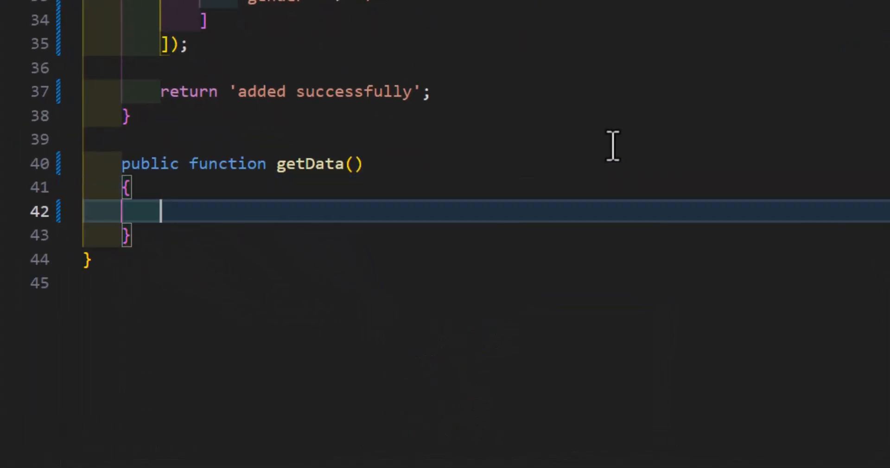
pyautogui.write('$')
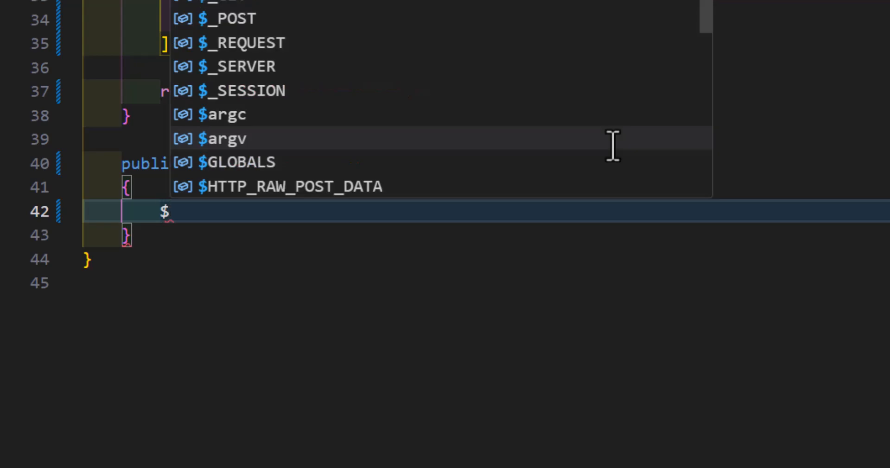
pyautogui.write('da')
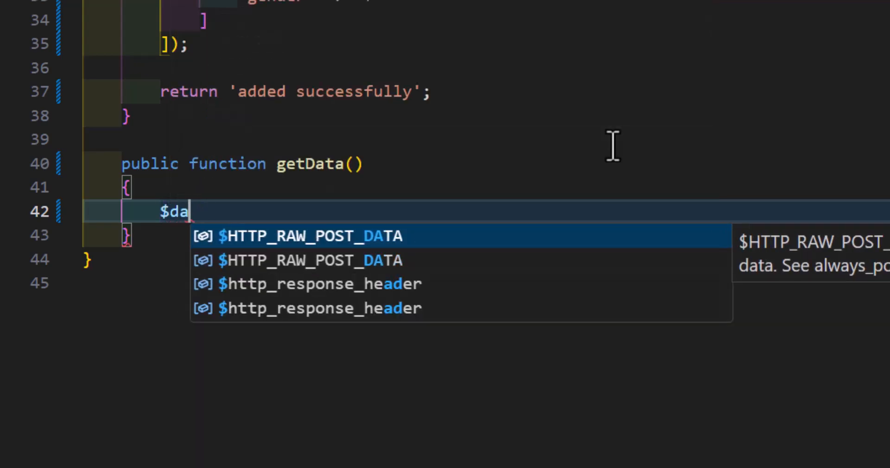
pyautogui.write('item')
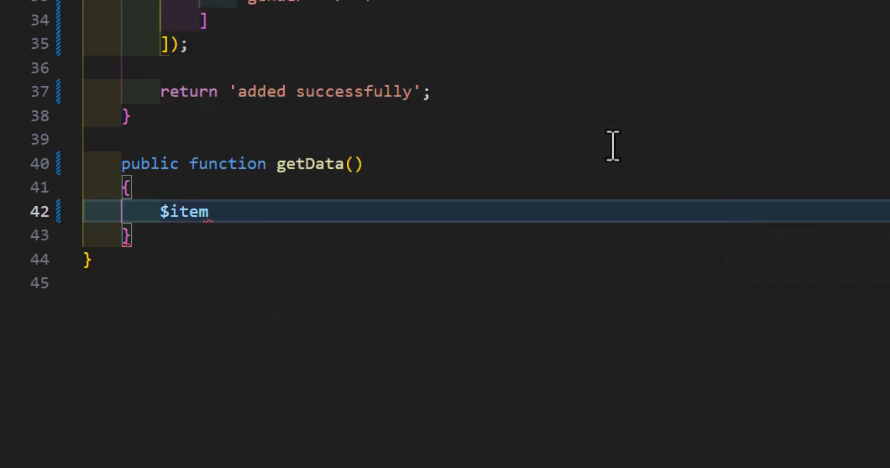
pyautogui.write('s=')
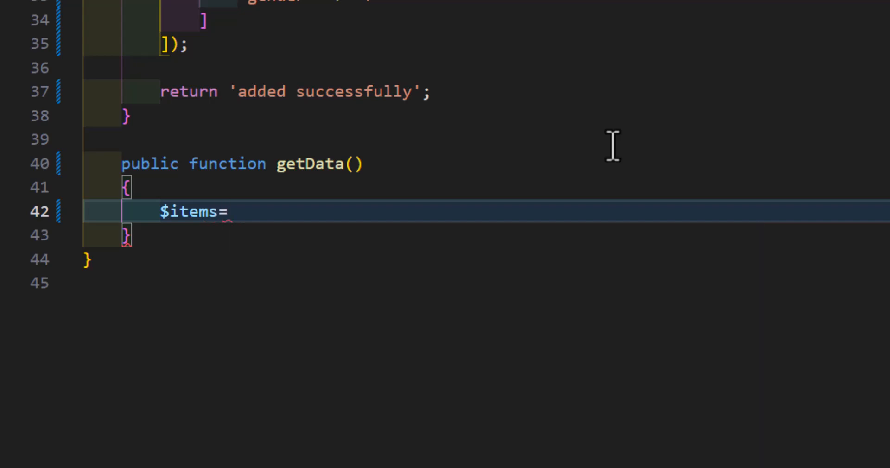
pyautogui.write("DB::table('")
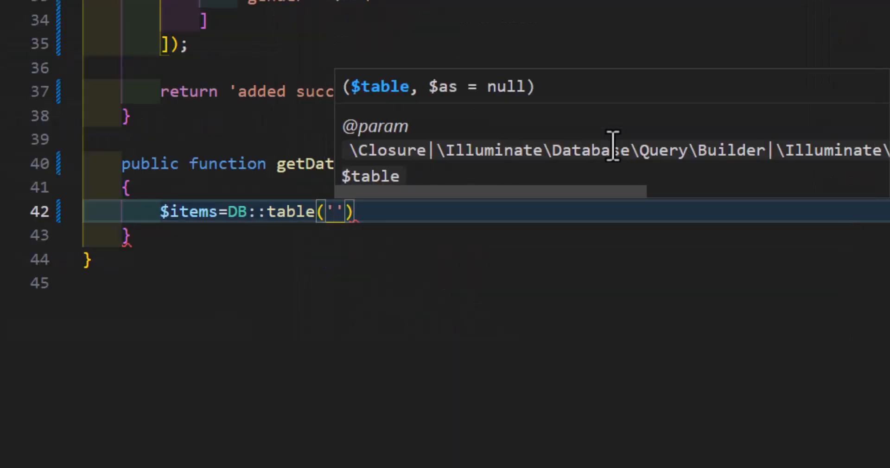
pyautogui.write('students')
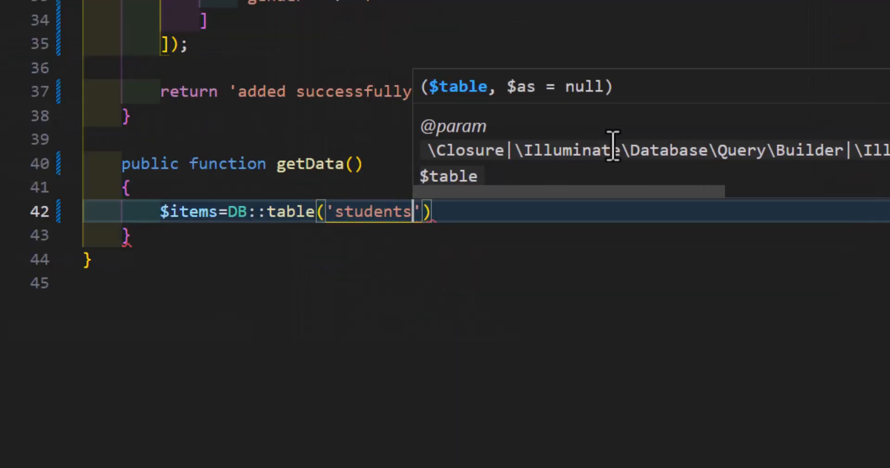
pyautogui.write('->get();')
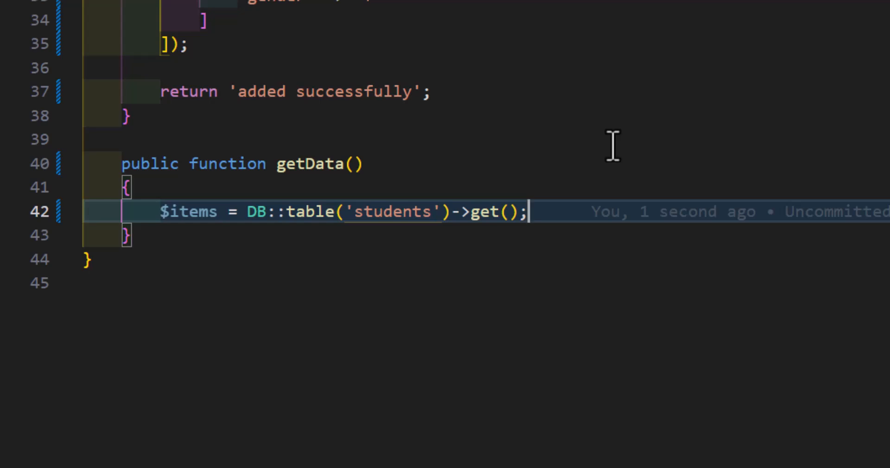
# Return $items from getData, correcting the misspelled return keyword
pyautogui.write('re')
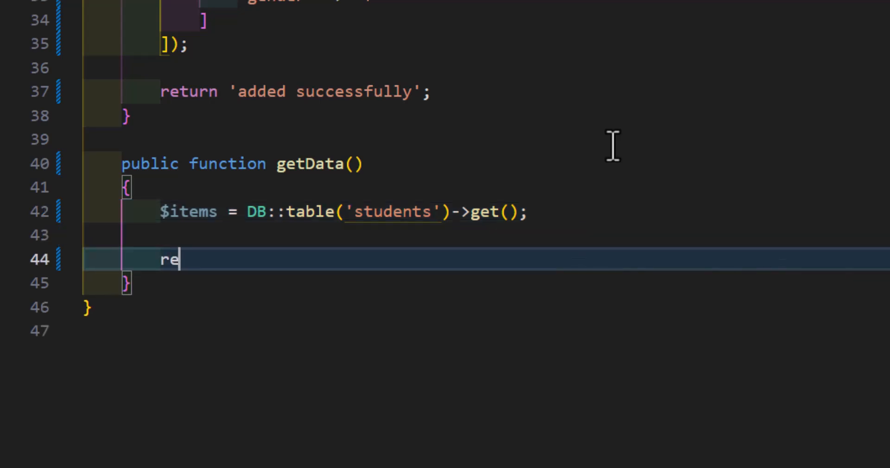
pyautogui.write('trun')
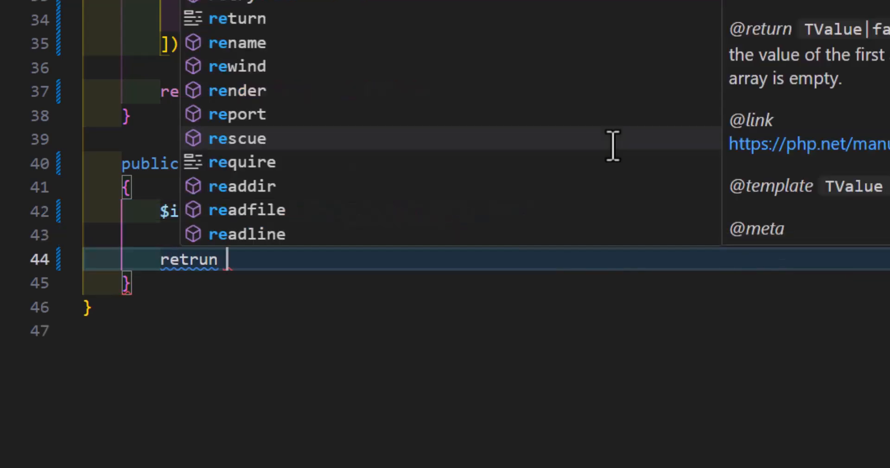
pyautogui.press('Escape')
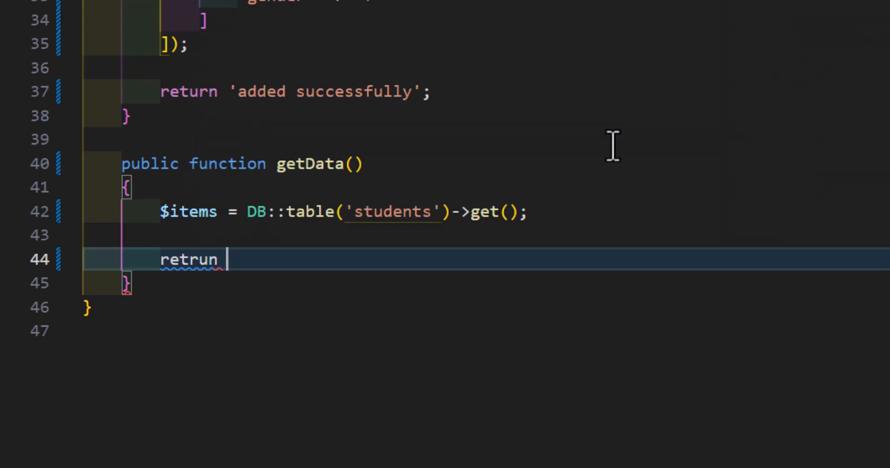
pyautogui.press('Backspace')
pyautogui.write('urn $items;')
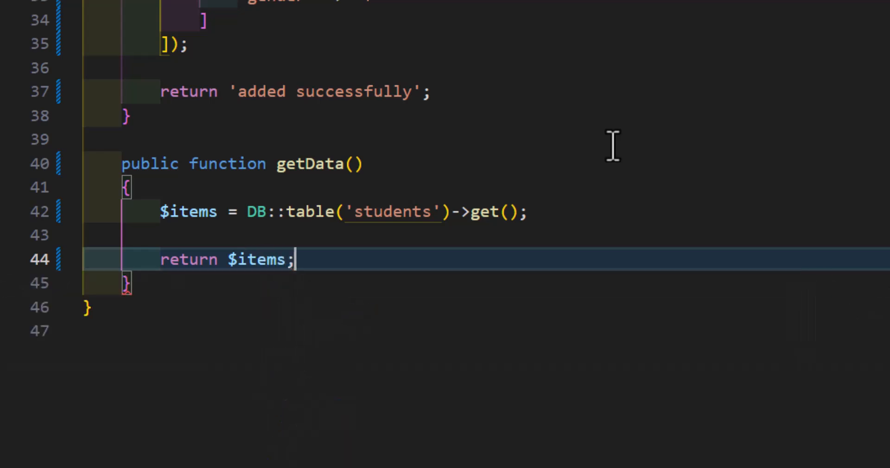
pyautogui.doubleClick(309, 163)
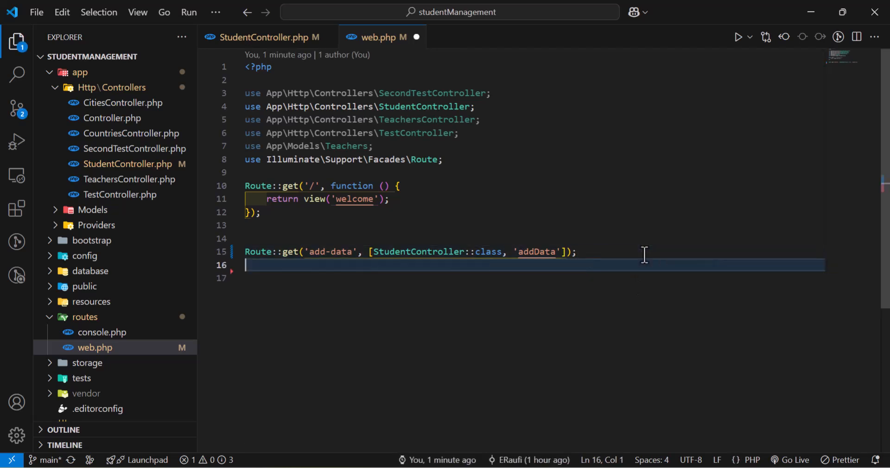
# Add Route::get('get-data', [StudentController::class, 'getData']) to web.php and save it
pyautogui.write("Route::get('get-data',")
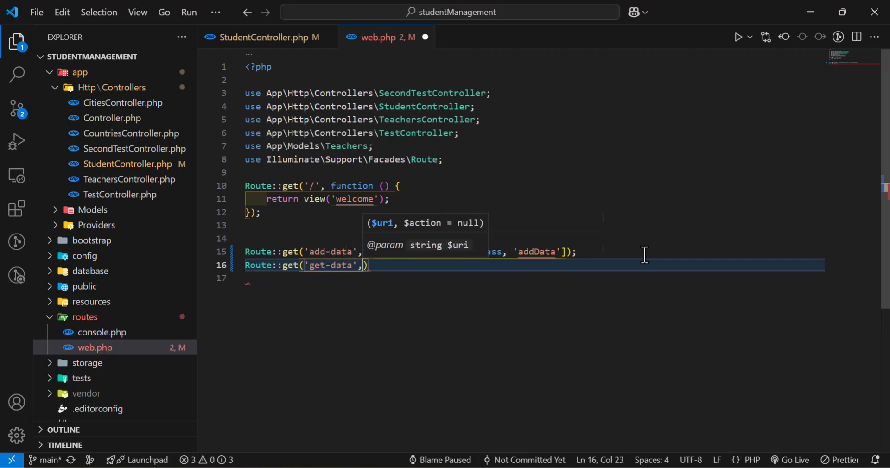
pyautogui.write('[StudentController')
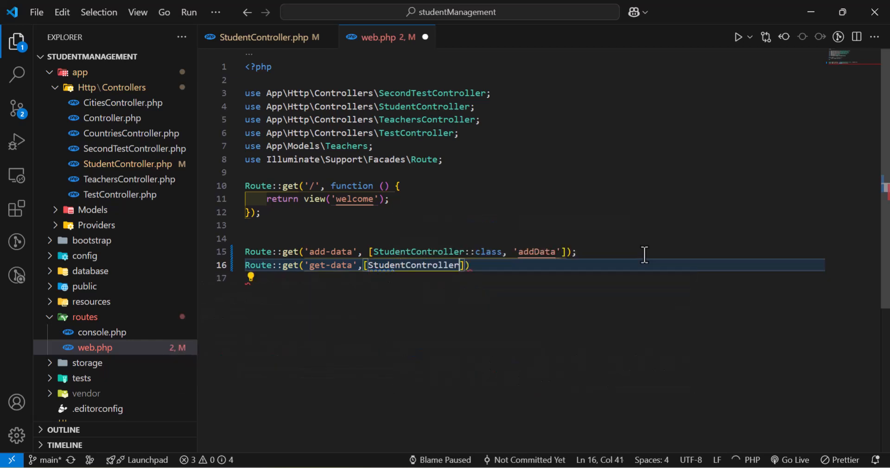
pyautogui.write('::class')
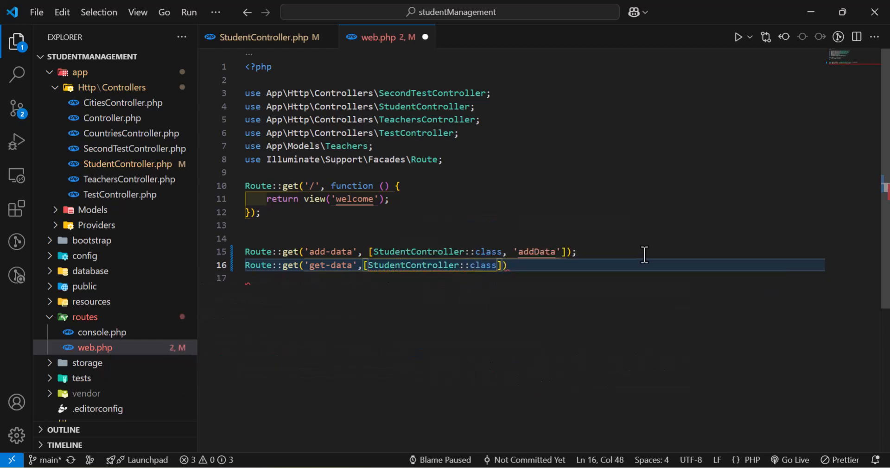
pyautogui.write(", 'getData'")
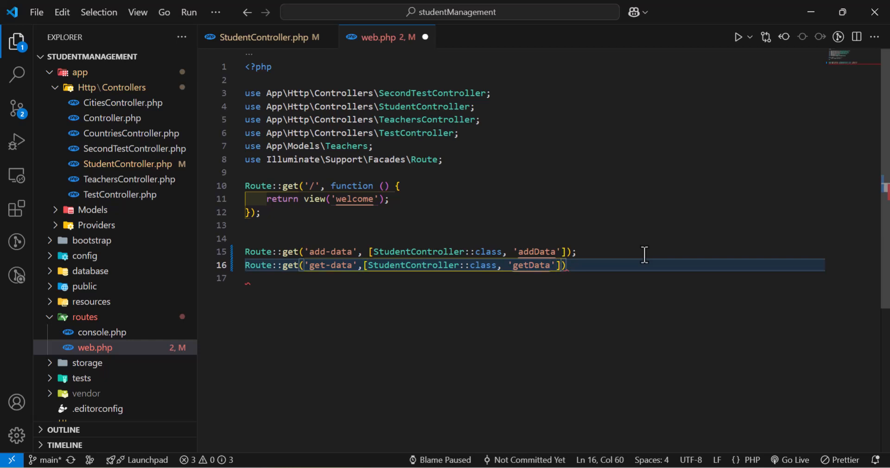
pyautogui.press('ctrl+s')
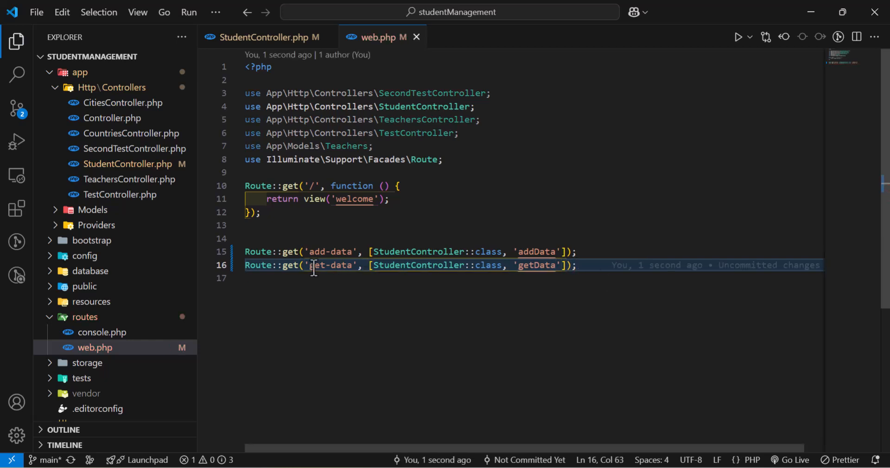
pyautogui.doubleClick(330, 265)
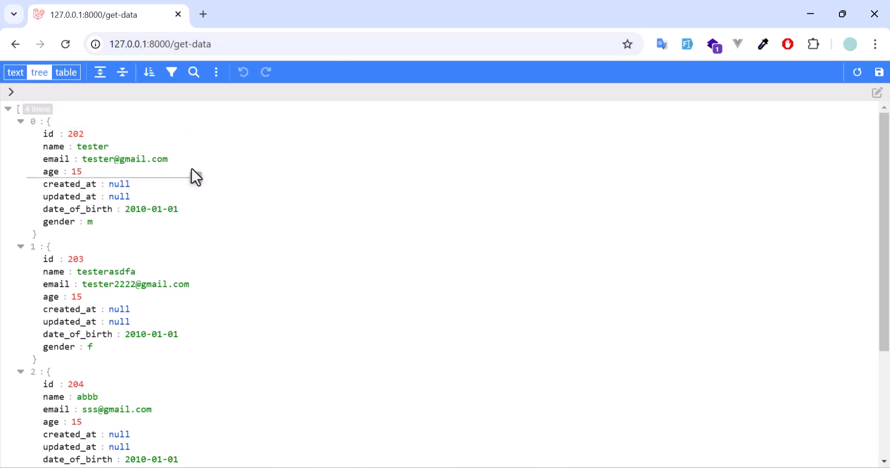
# Scroll through the four student records returned as JSON at 127.0.0.1:8000/get-data
pyautogui.scroll(-3)
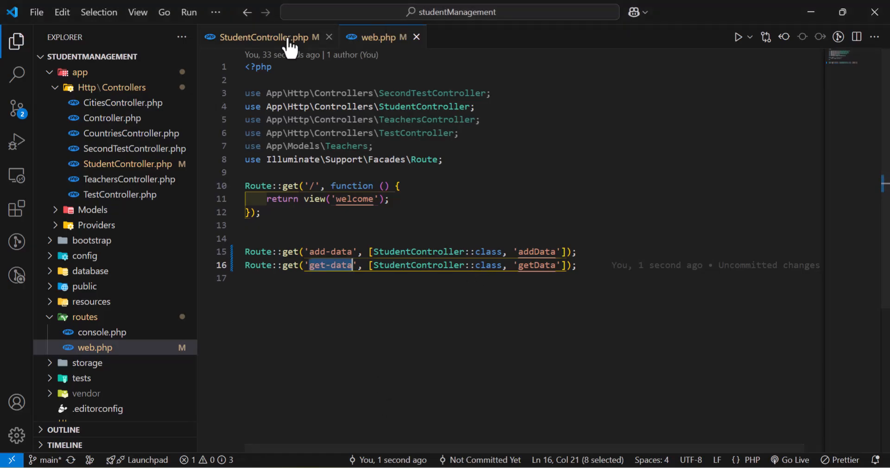
# Insert ->limit(2) before ->get() in the getData students query
pyautogui.click(262, 37)
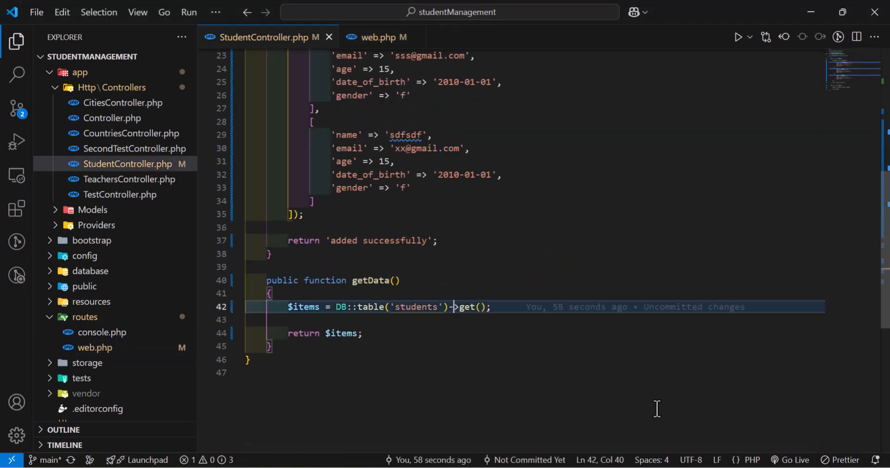
pyautogui.moveTo(535, 383)
pyautogui.write('->limit(')
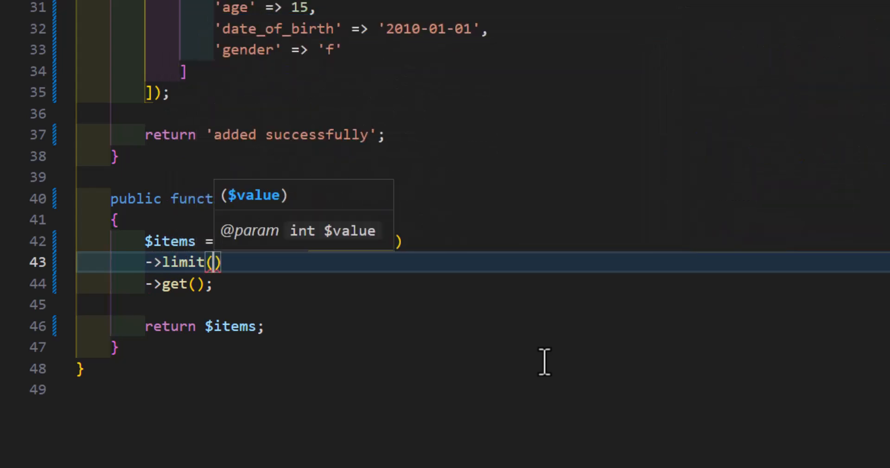
pyautogui.write('2')
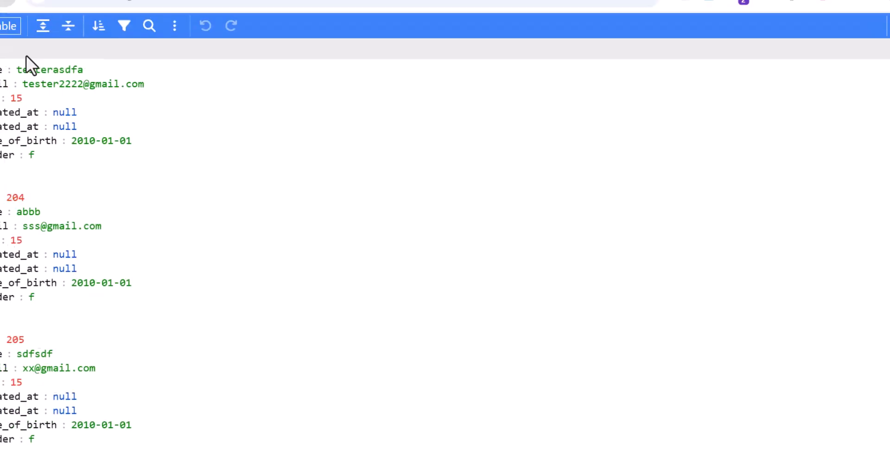
pyautogui.click(39, 72)
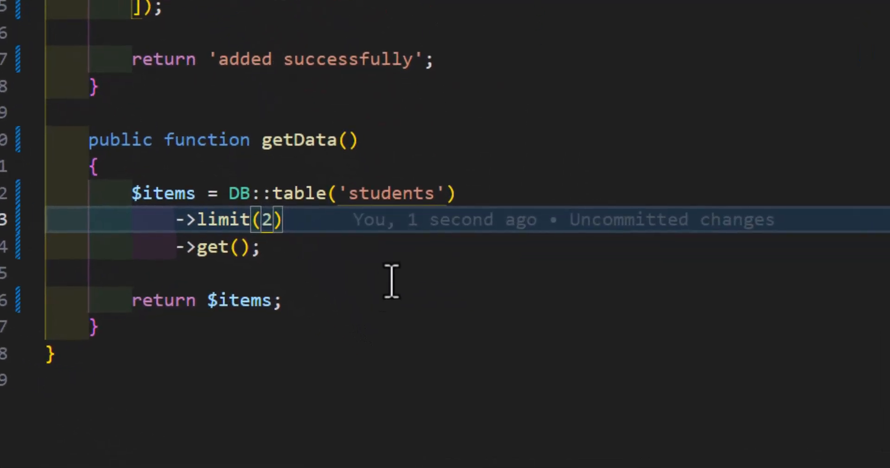
pyautogui.moveTo(244, 247)
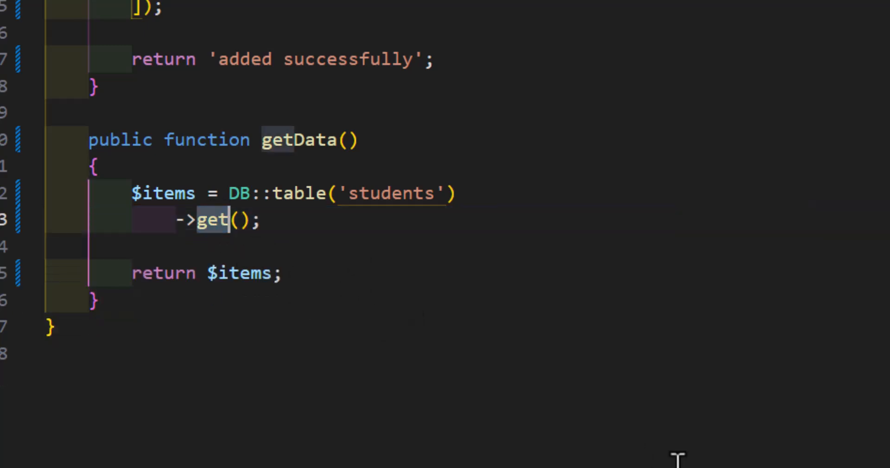
# Replace get() with first() and reload /get-data, returning the single student with id 202
pyautogui.write('f')
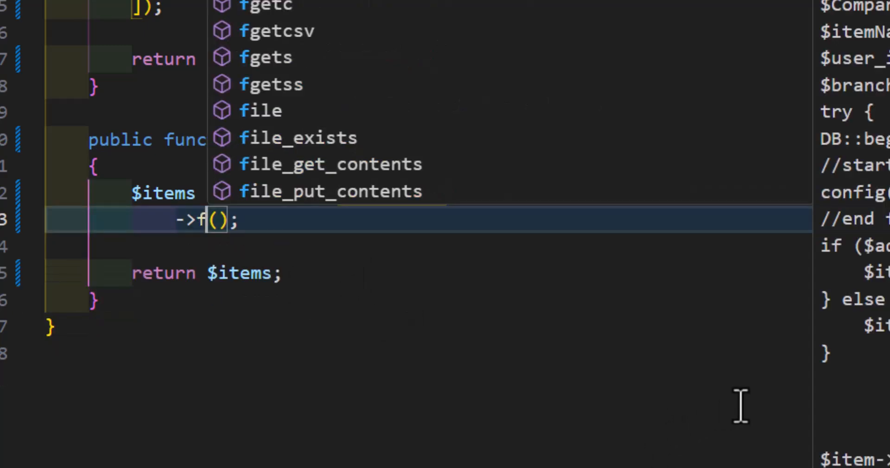
pyautogui.write('irst')
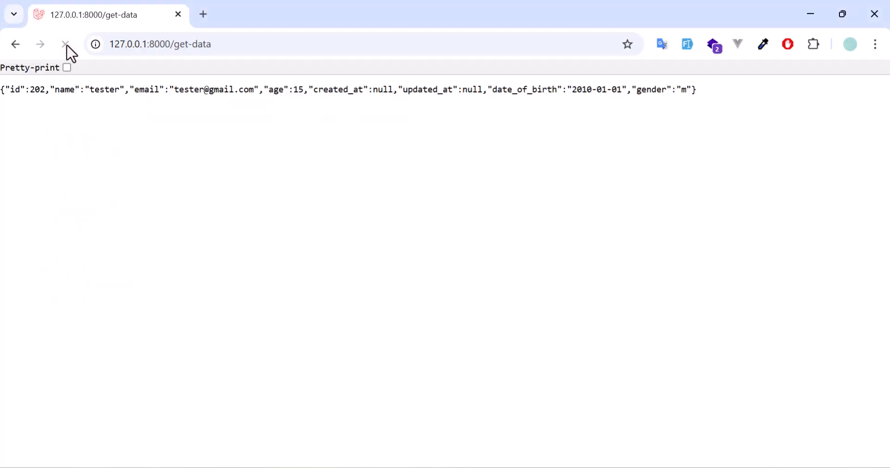
pyautogui.click(65, 43)
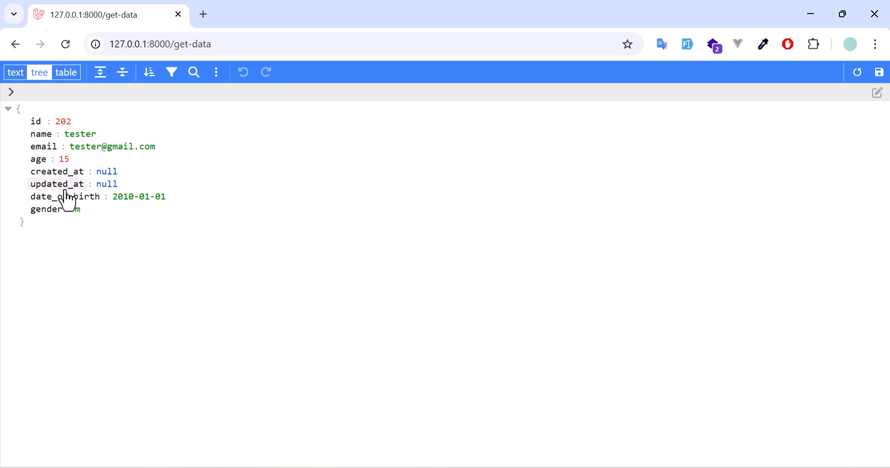
pyautogui.moveTo(226, 241)
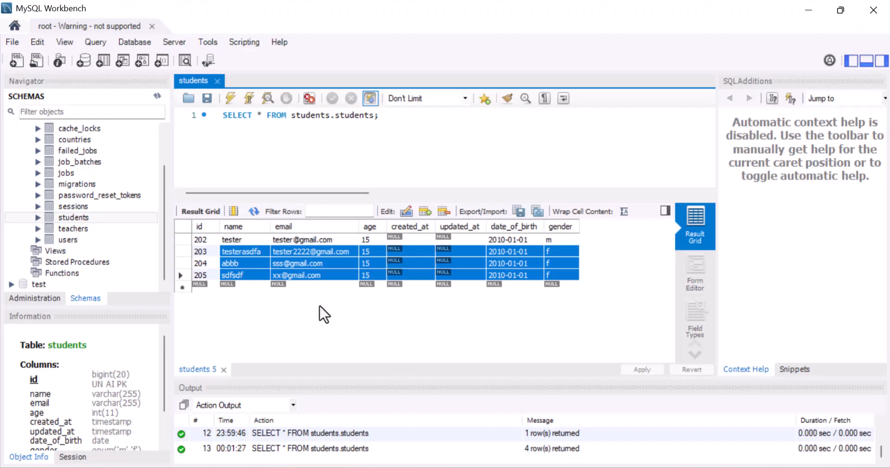
# Check the students table rows in MySQL Workbench, selecting the row with id 202 that first() returned
pyautogui.click(201, 239)
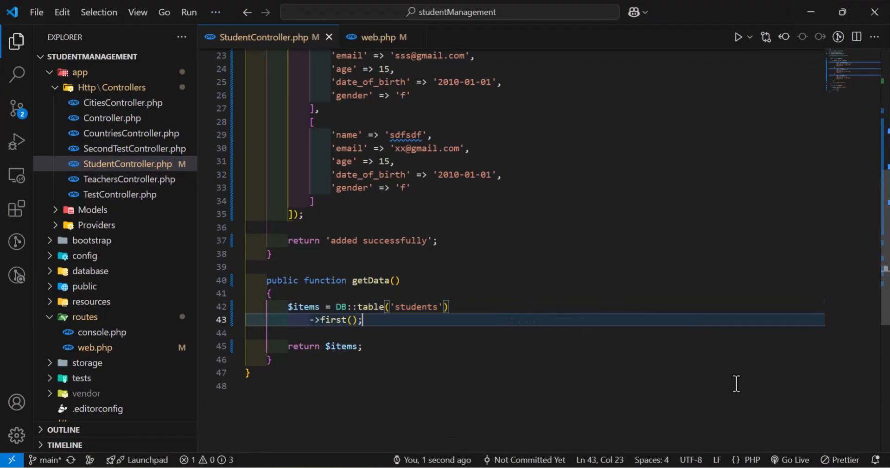
pyautogui.press('Enter')
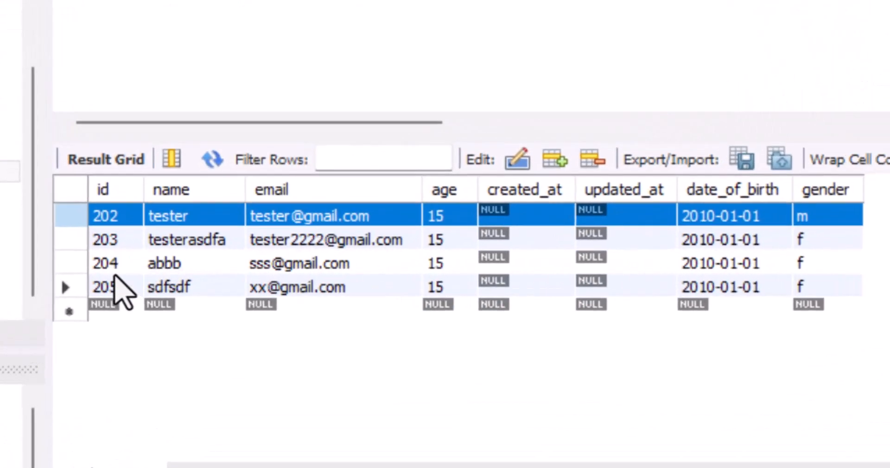
pyautogui.click(104, 263)
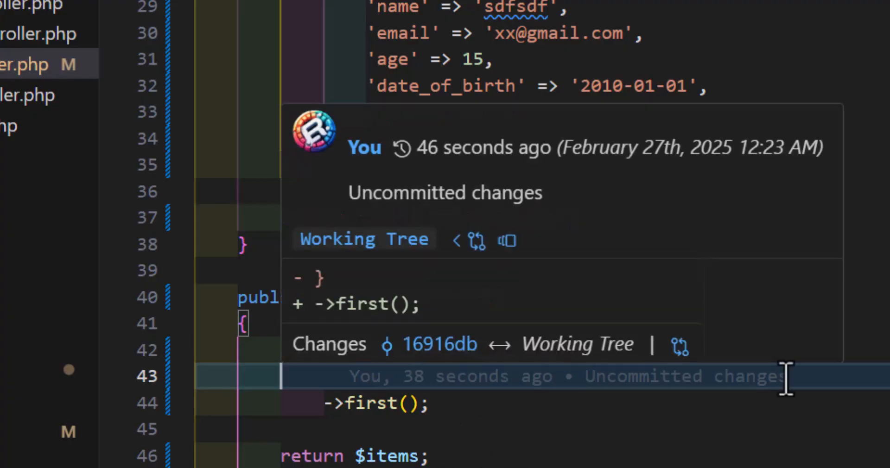
# Add ->where('id', 204) before ->first() in the getData query
pyautogui.write("->where('id',")
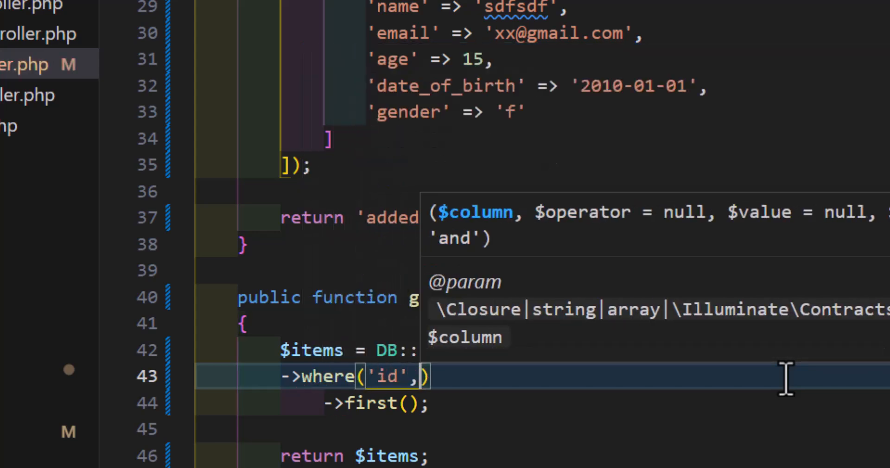
pyautogui.write('204')
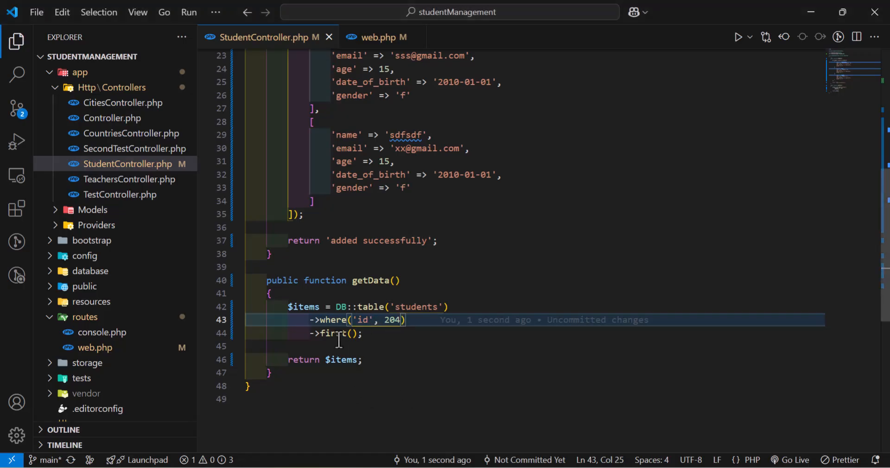
# Swap first() for get() and give the where clause an explicit '=' operator on id 204
pyautogui.doubleClick(334, 332)
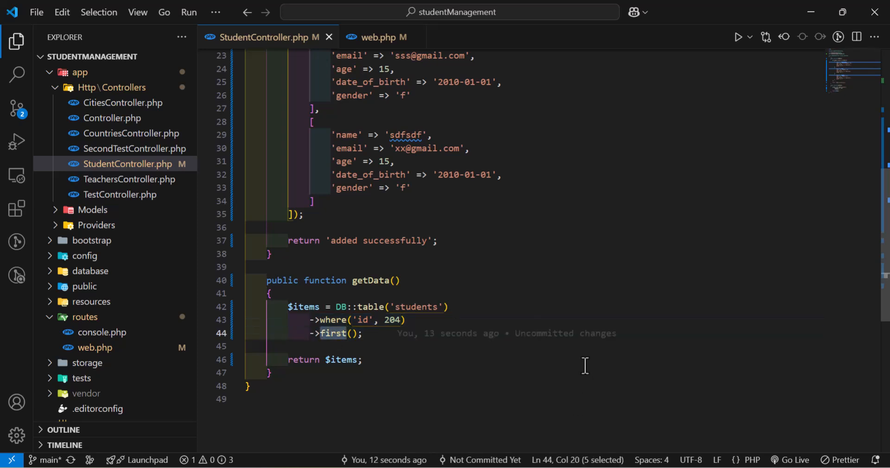
pyautogui.write('get')
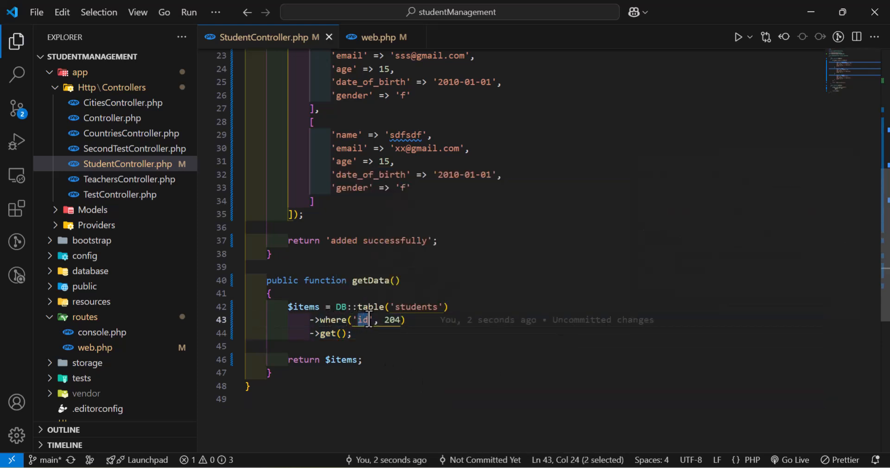
pyautogui.moveTo(480, 368)
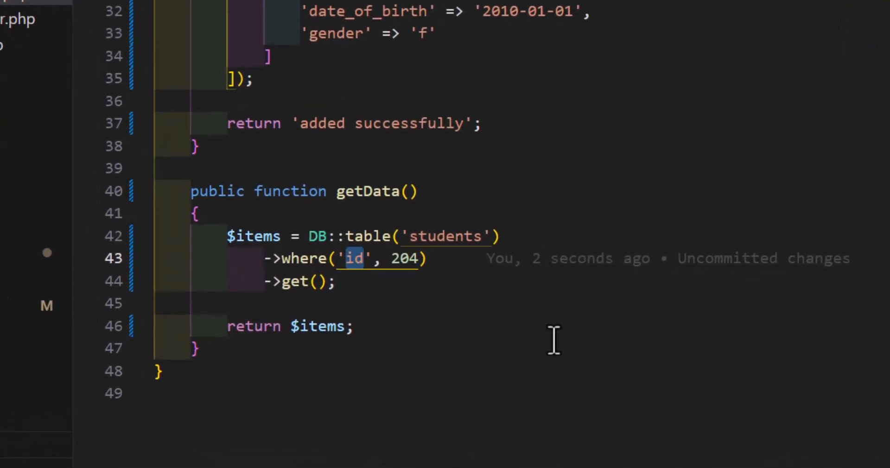
pyautogui.moveTo(488, 289)
pyautogui.write("'',")
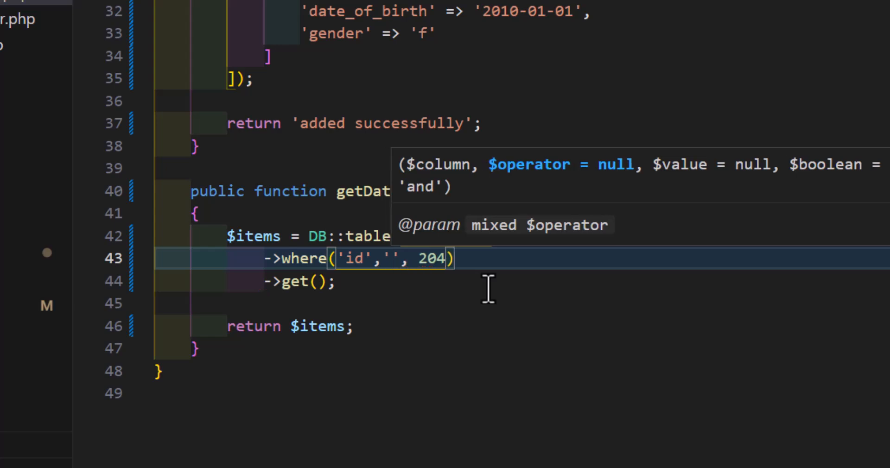
pyautogui.write('=')
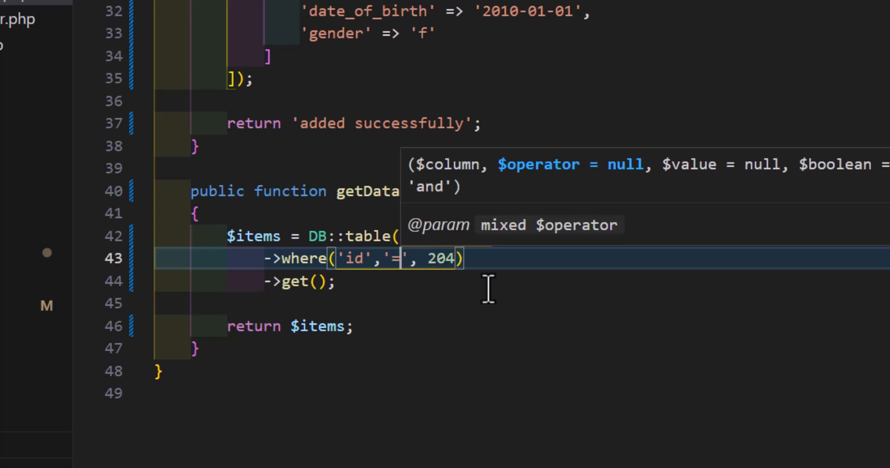
pyautogui.moveTo(459, 289)
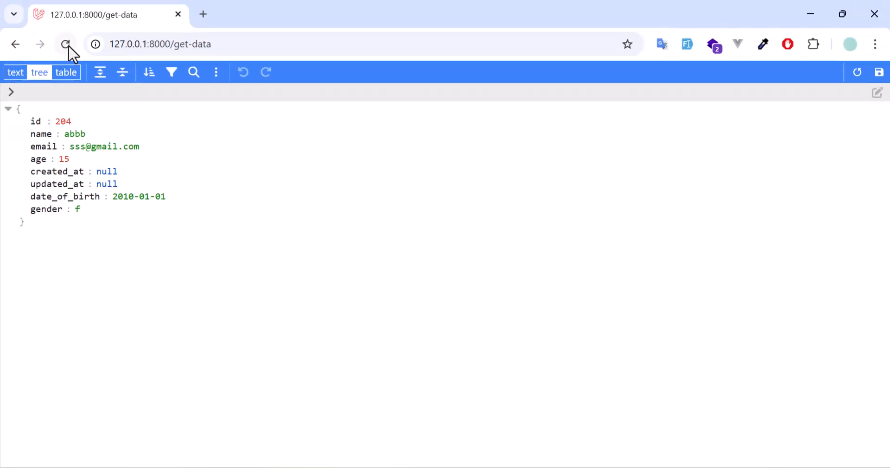
# Change the where operator to '>=' 204 and reload /get-data, returning students 204 and 205
pyautogui.click(65, 44)
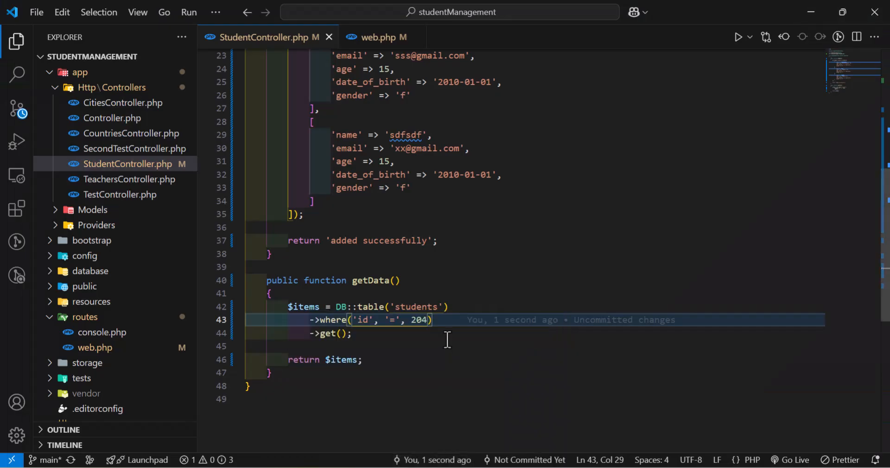
pyautogui.write('>')
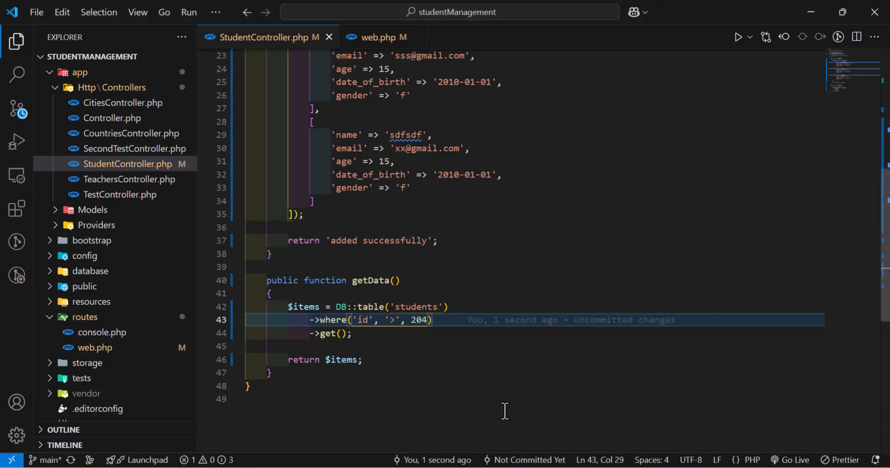
pyautogui.write('=')
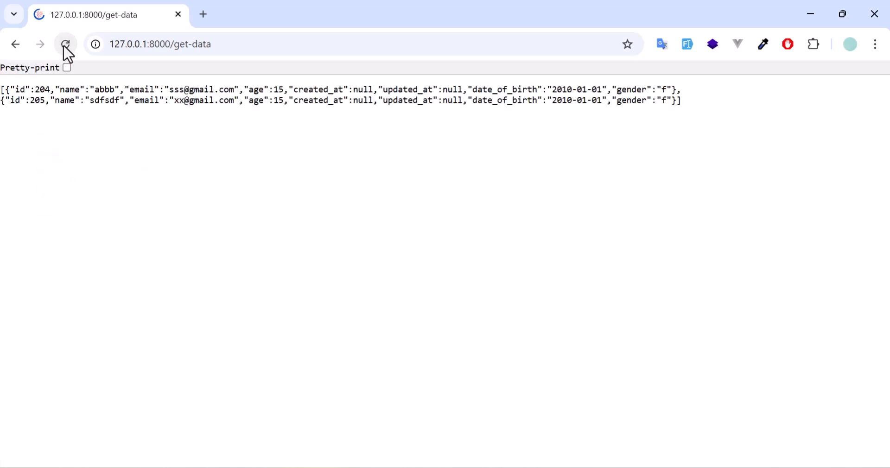
pyautogui.click(65, 44)
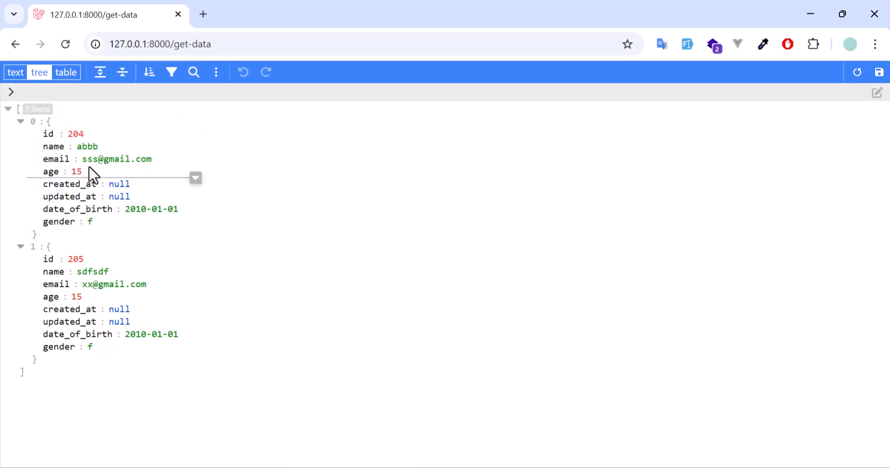
pyautogui.moveTo(425, 324)
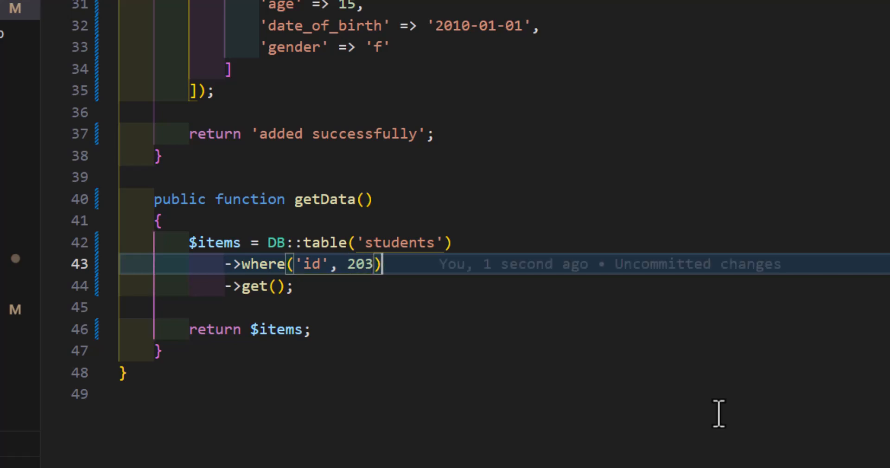
# Add ->orWhere('id', 204) after ->where('id', 203) so getData fetches both students
pyautogui.press('enter')
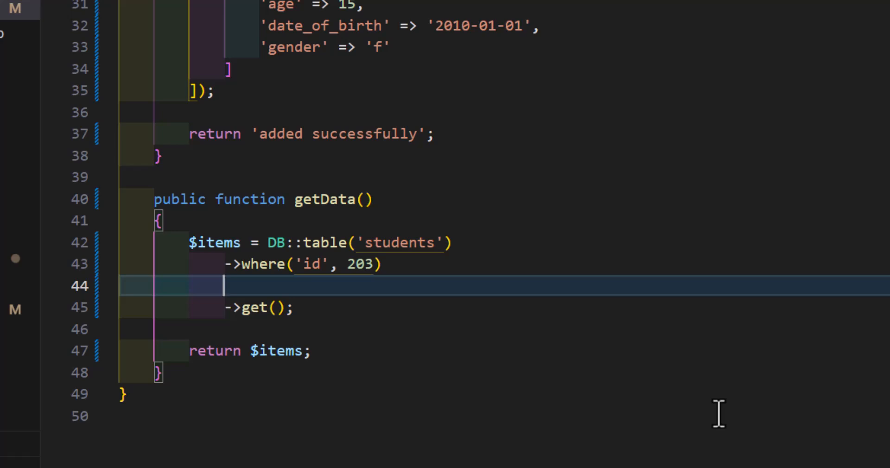
pyautogui.write('->')
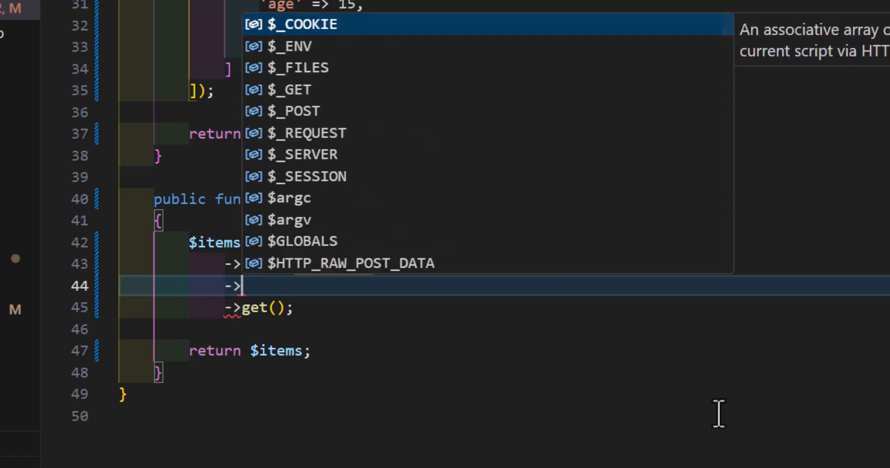
pyautogui.write("orWhere('id', 204")
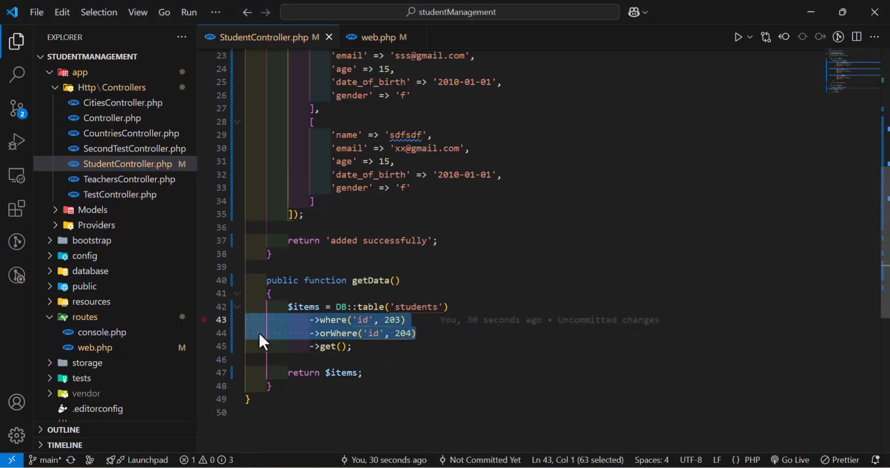
pyautogui.moveTo(375, 351)
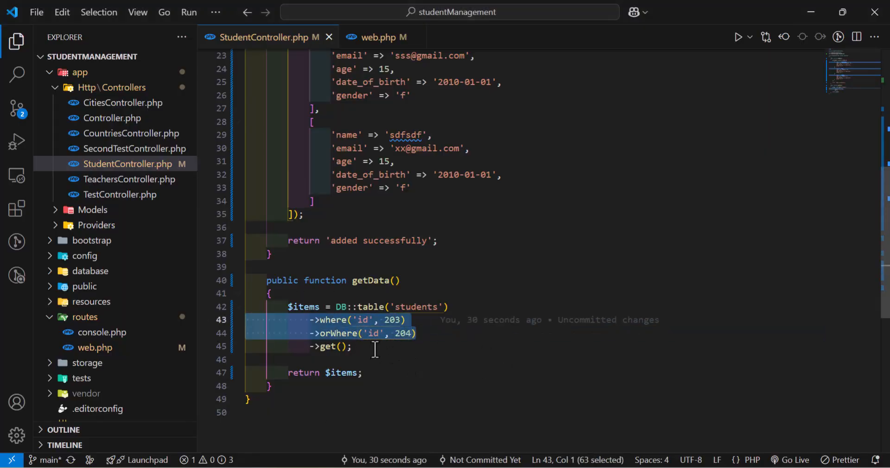
# Remove the where/orWhere id conditions so the students query ends in ->get() and returns all four records
pyautogui.click(326, 346)
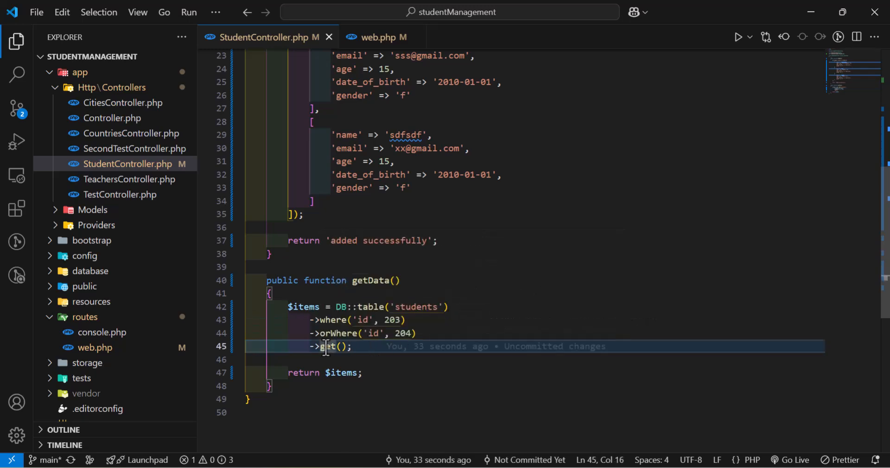
pyautogui.write('first')
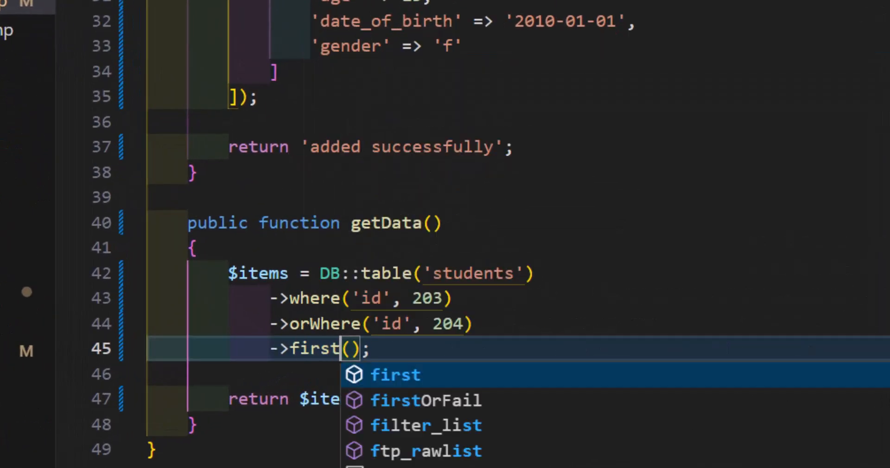
pyautogui.click(570, 297)
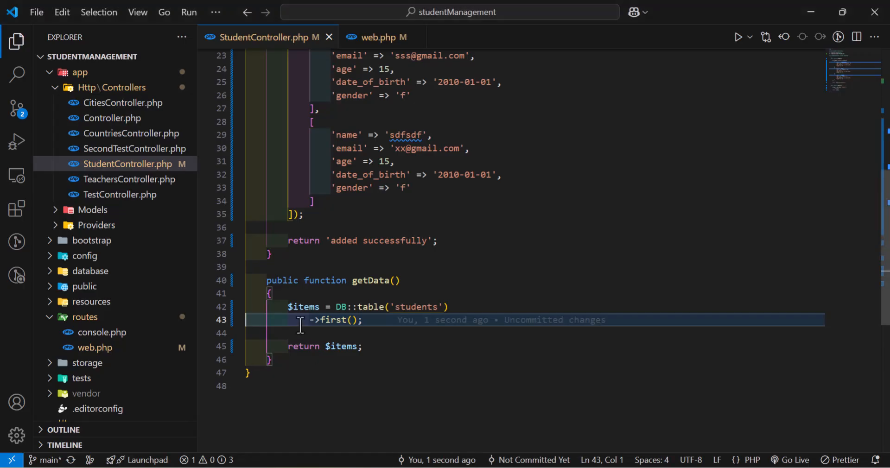
pyautogui.write('get-data')
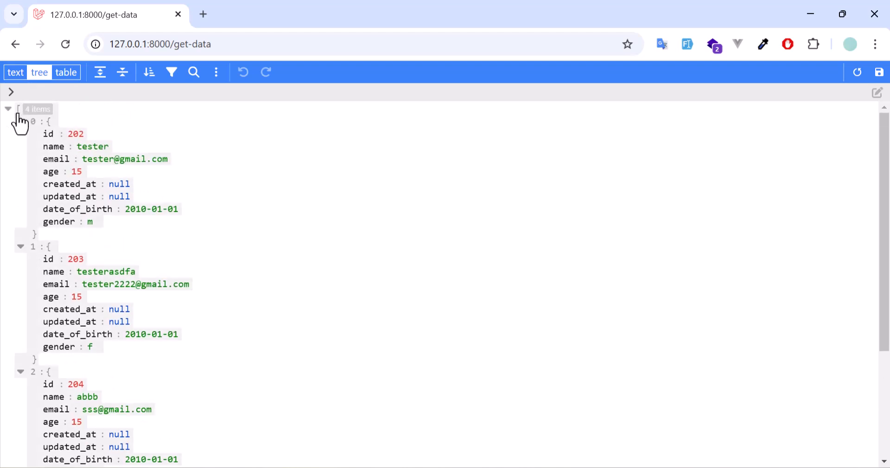
pyautogui.scroll(-3)
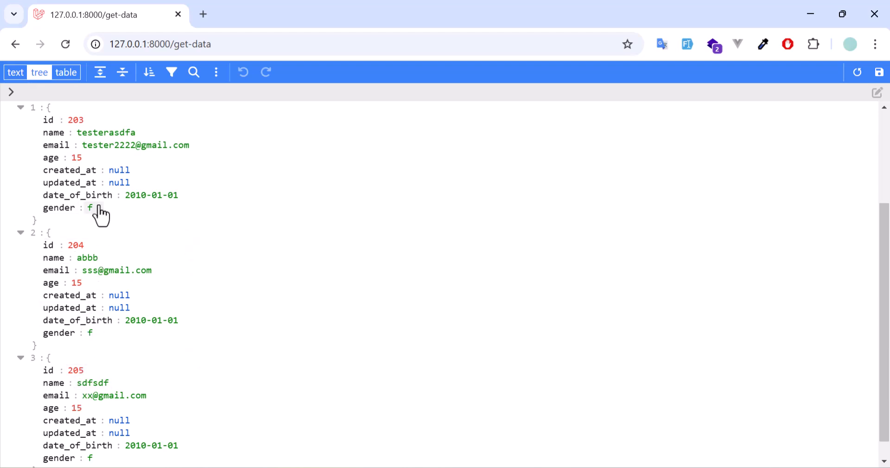
pyautogui.scroll(-3)
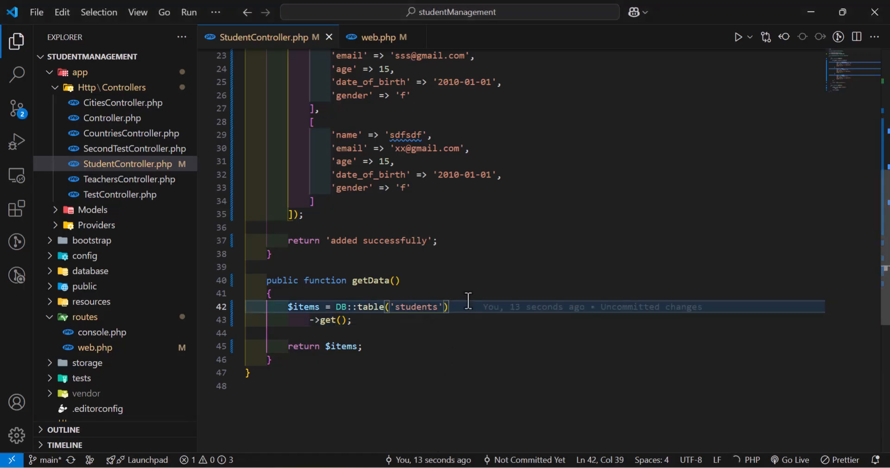
# Add ->where('id', 203) and switch ->get() to ->first() so only student 203 is returned
pyautogui.write('->wh')
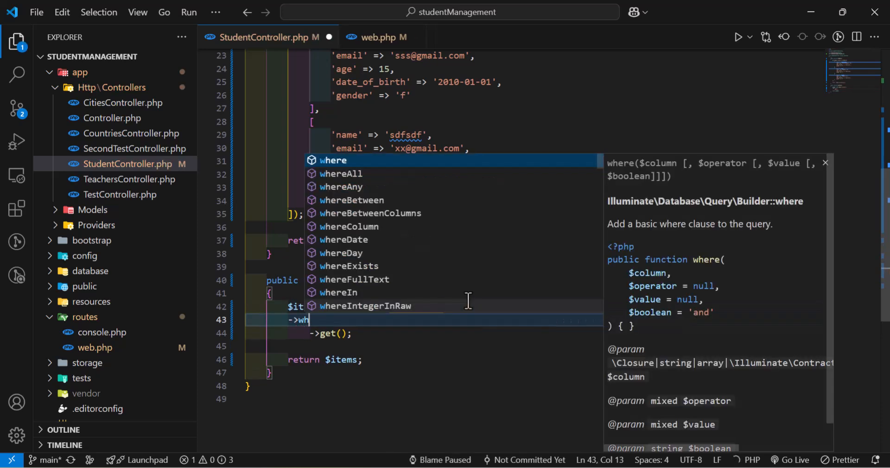
pyautogui.write("ere('id',")
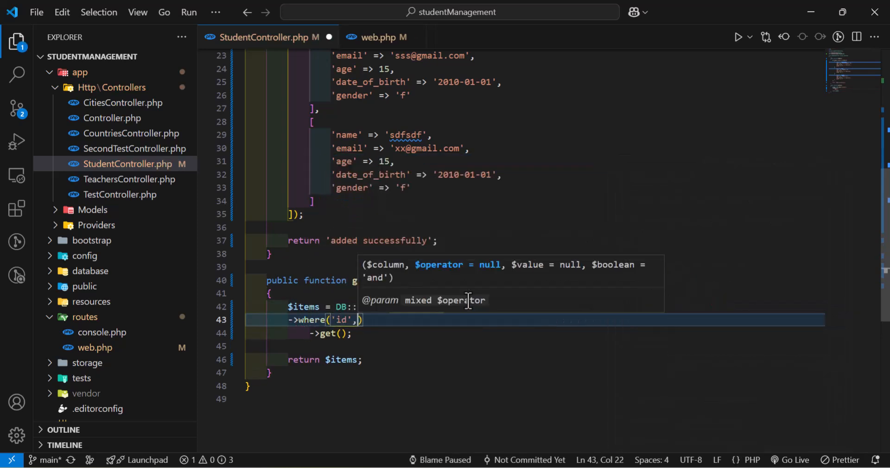
pyautogui.write('203')
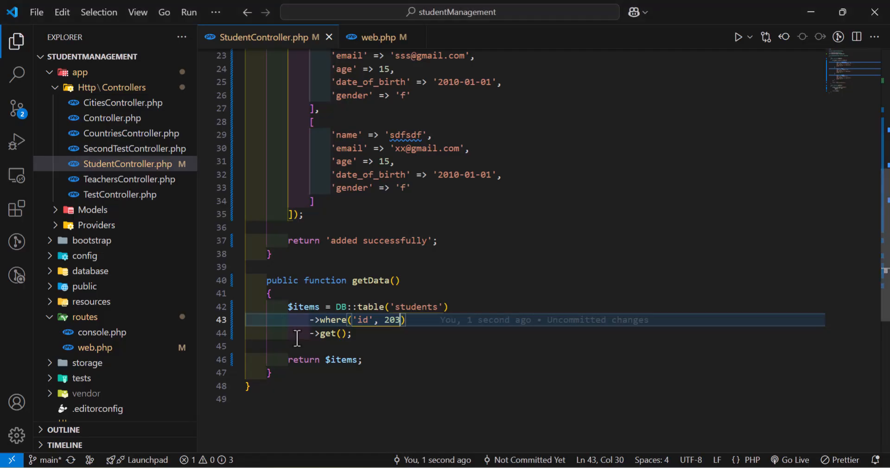
pyautogui.write('fi')
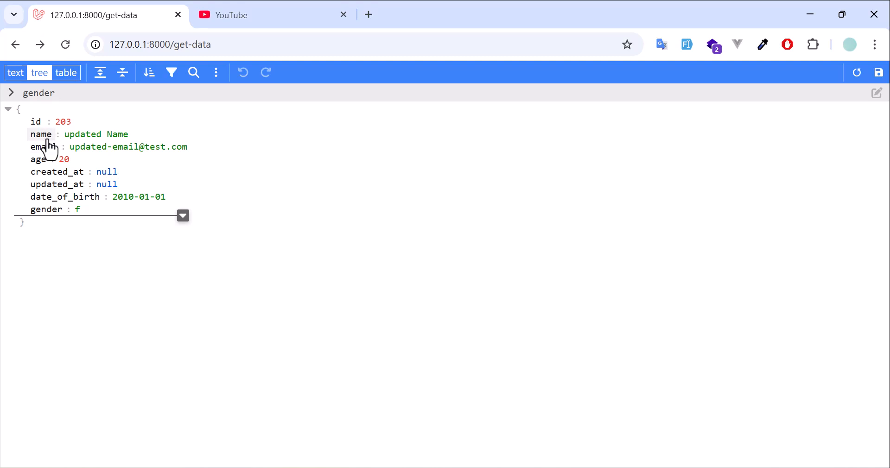
pyautogui.moveTo(509, 459)
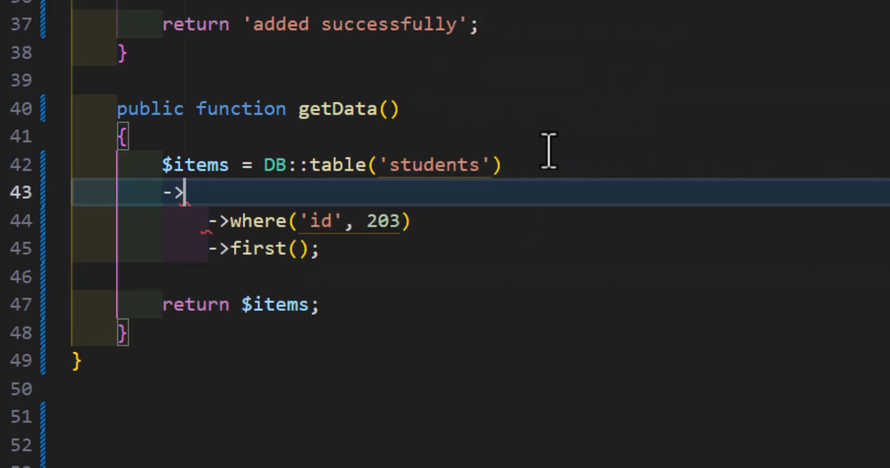
# Add ->select('id', 'name') so student 203 shows only its id and name
pyautogui.write("select('")
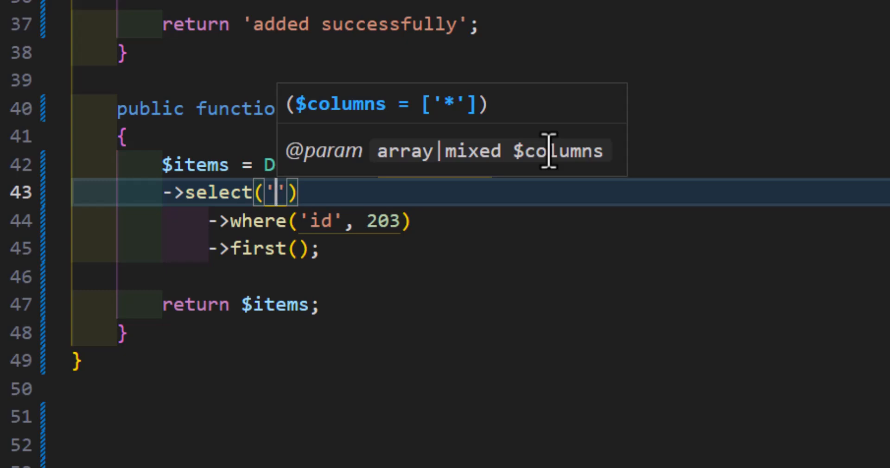
pyautogui.write("id',")
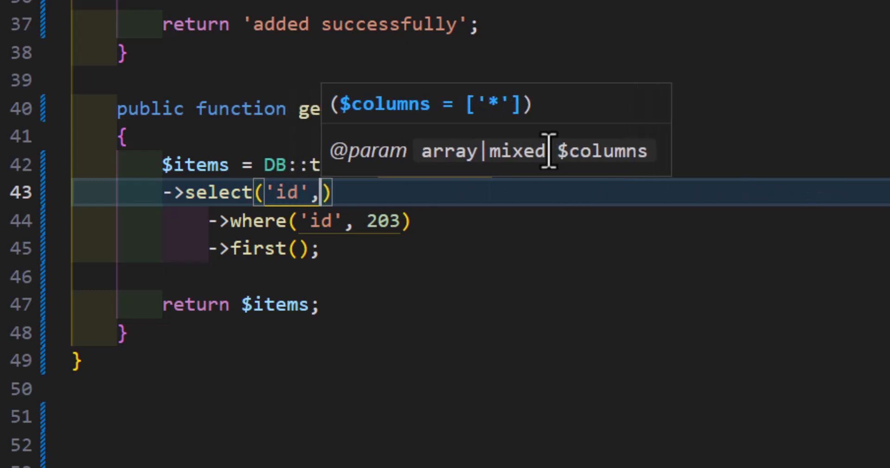
pyautogui.write("'name'")
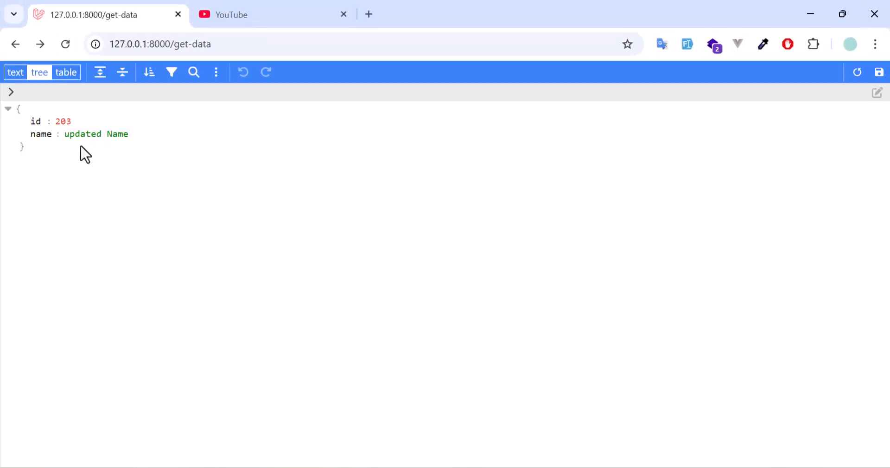
pyautogui.moveTo(510, 433)
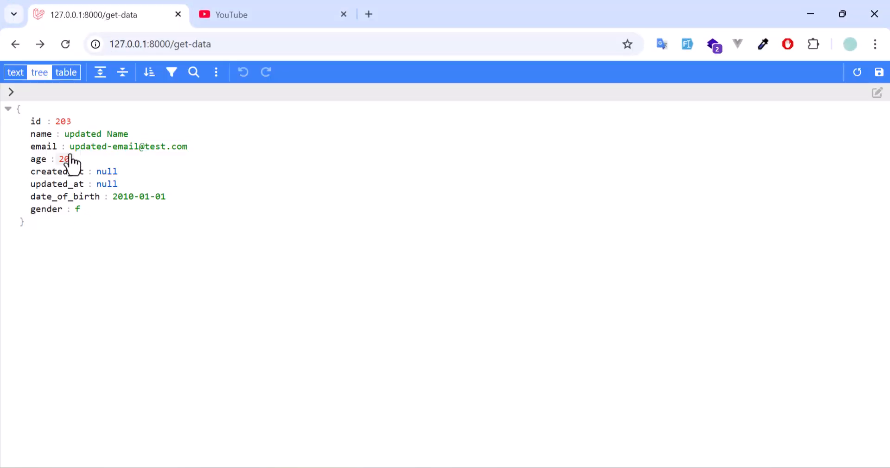
pyautogui.moveTo(166, 235)
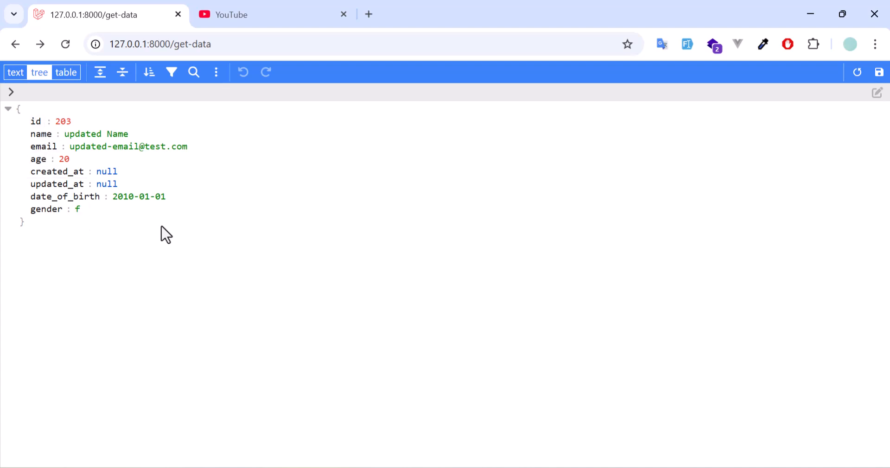